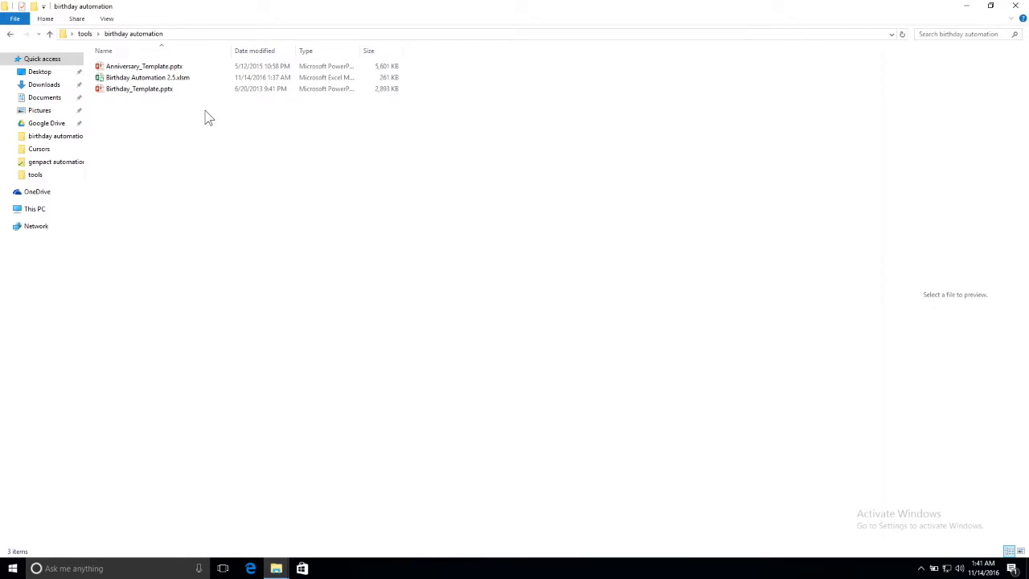
mouse_move(148, 78)
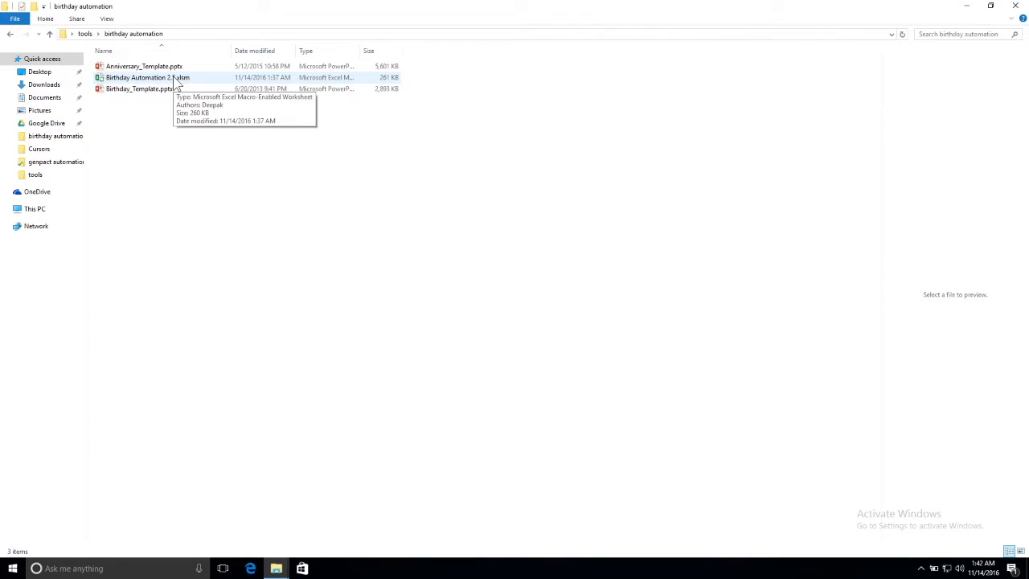
- Open the anniversary template presentation and browse a few of its card designs
left_click(148, 77)
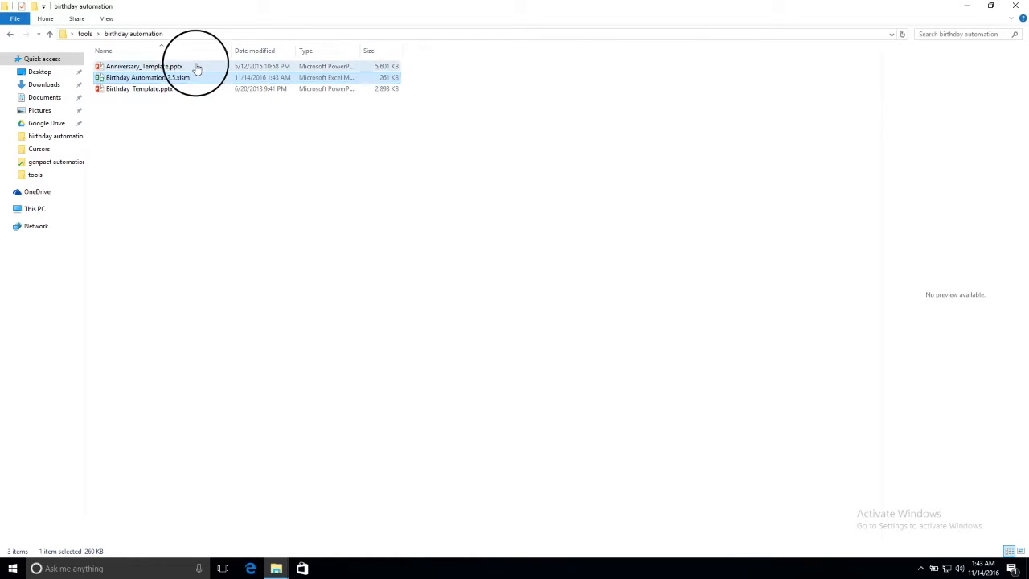
double_click(145, 66)
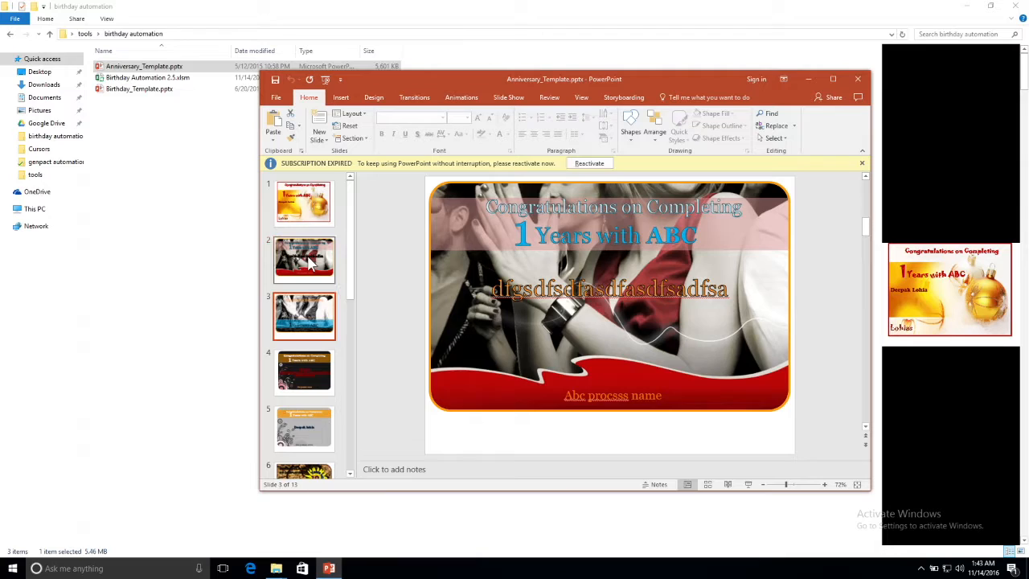
left_click(304, 370)
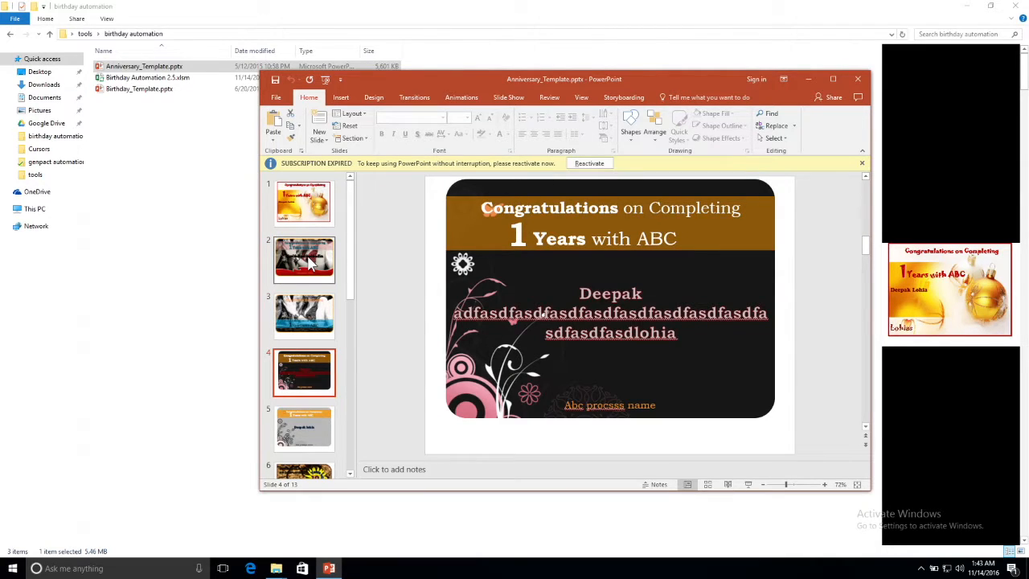
left_click(304, 313)
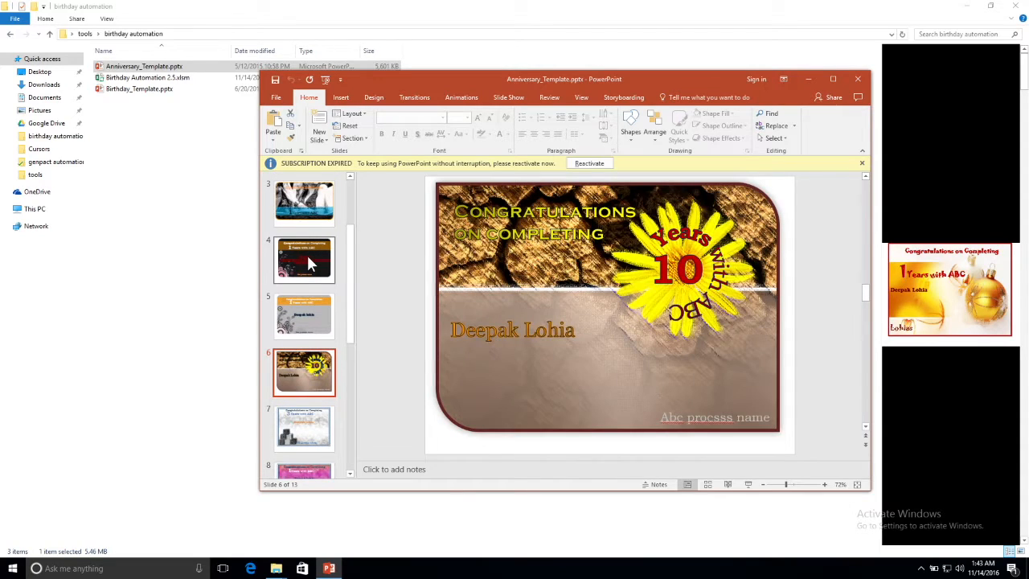
scroll("down", 3)
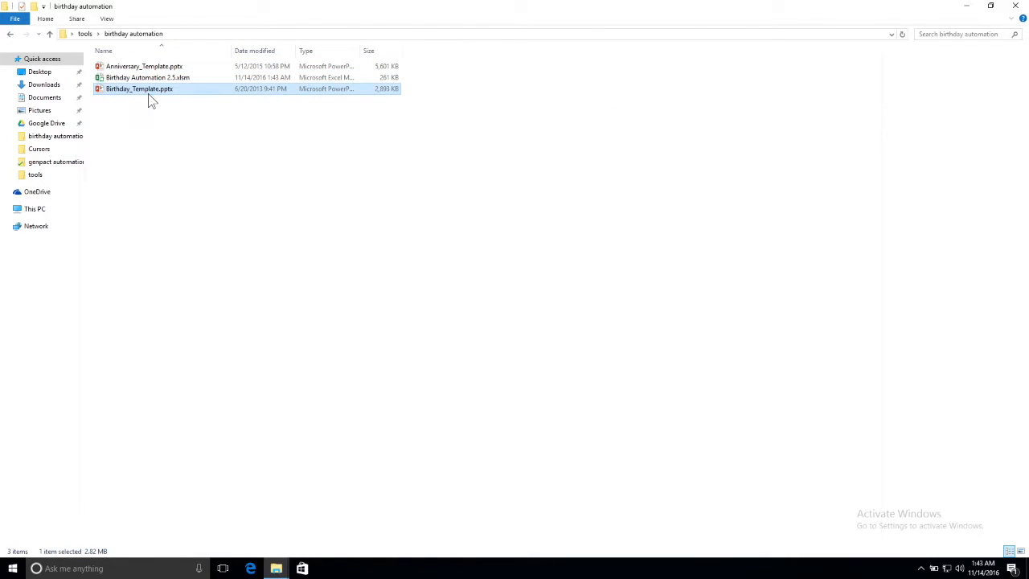
- Open Birthday_Template.pptx and scroll through its birthday card slides to slide 16
double_click(138, 89)
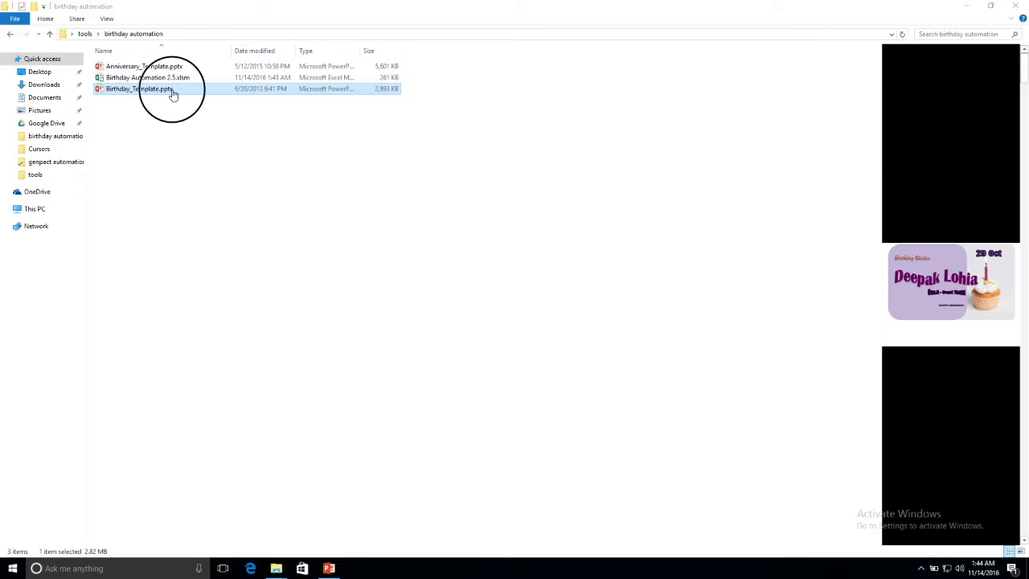
double_click(139, 89)
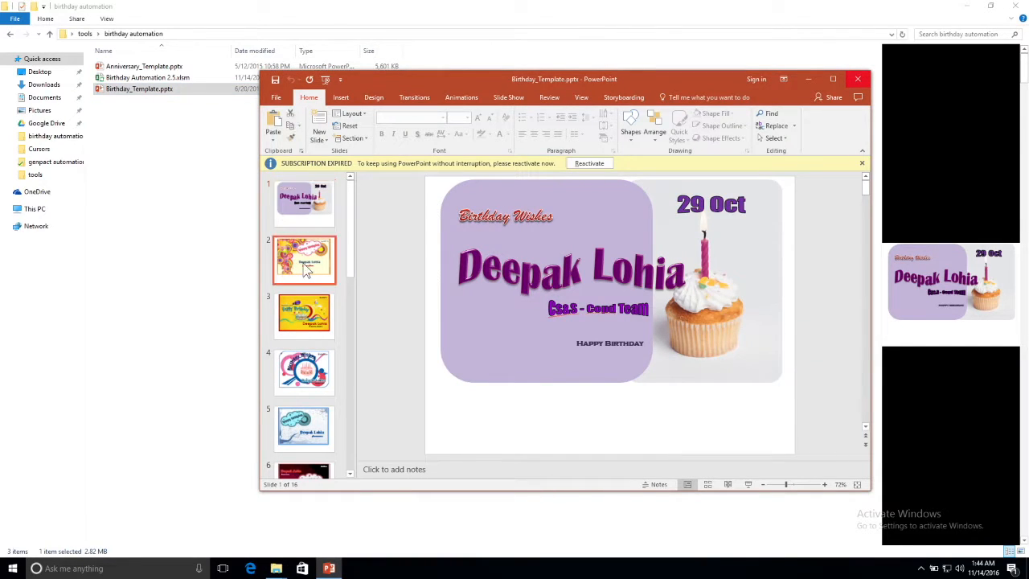
left_click(304, 312)
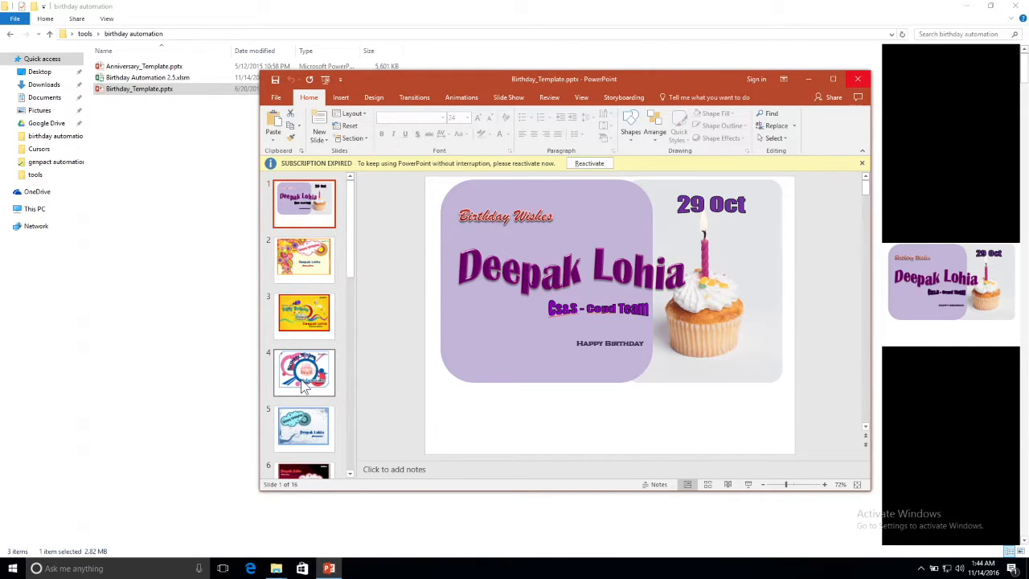
scroll("down", 3)
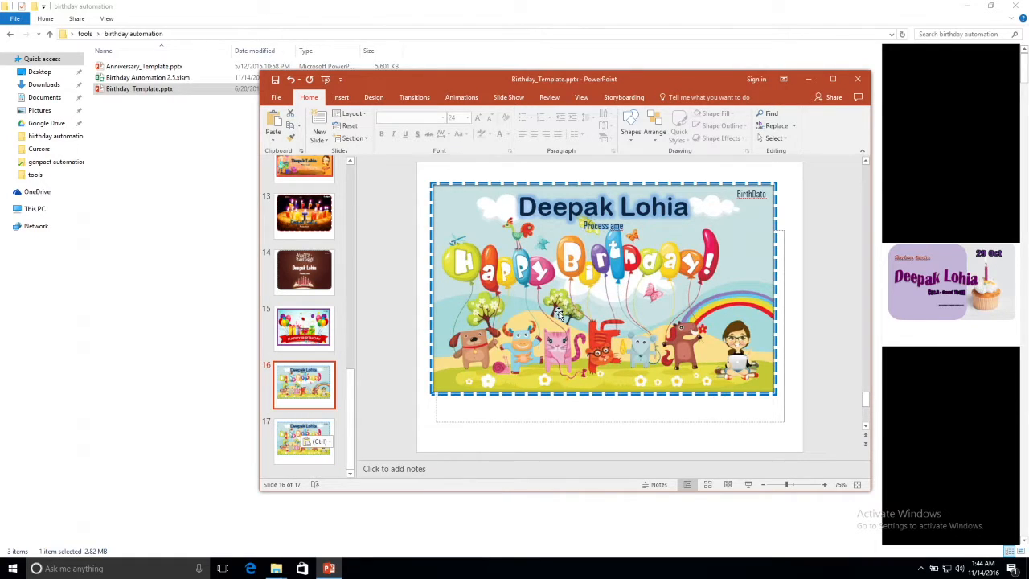
- Delete the balloon picture from slide 17, leaving the text fields and empty placeholder
left_click(603, 205)
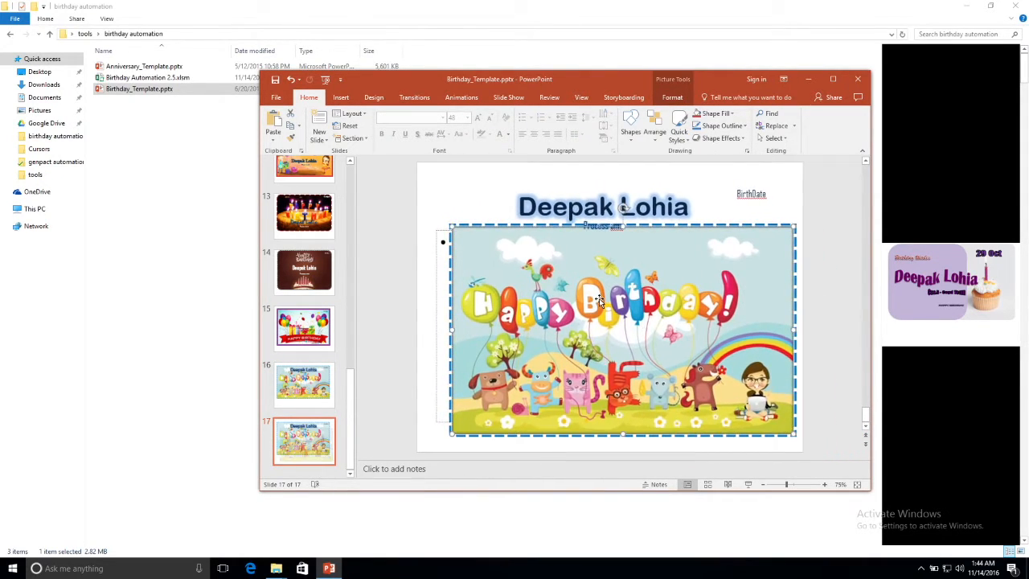
key("Delete")
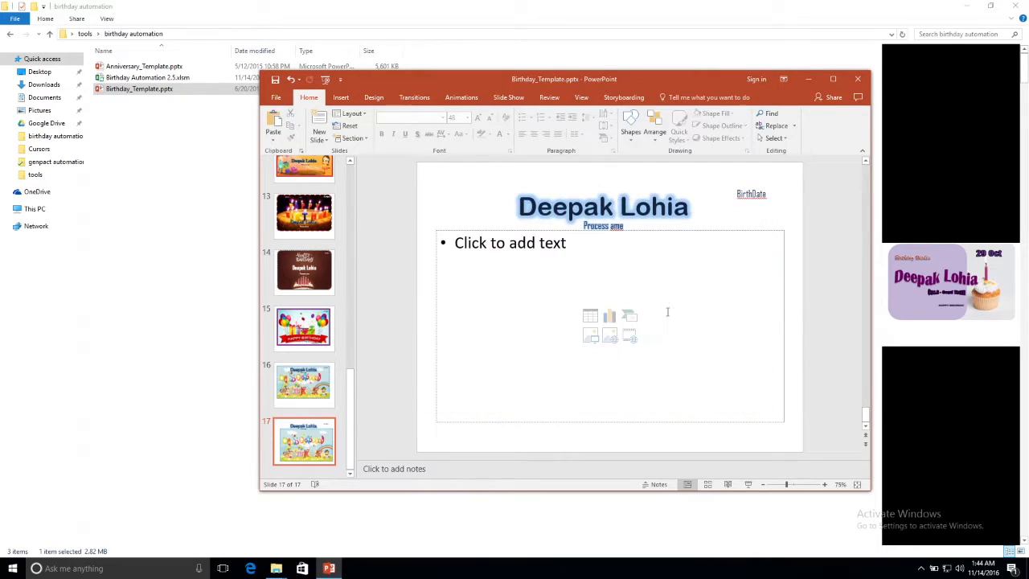
left_click(604, 225)
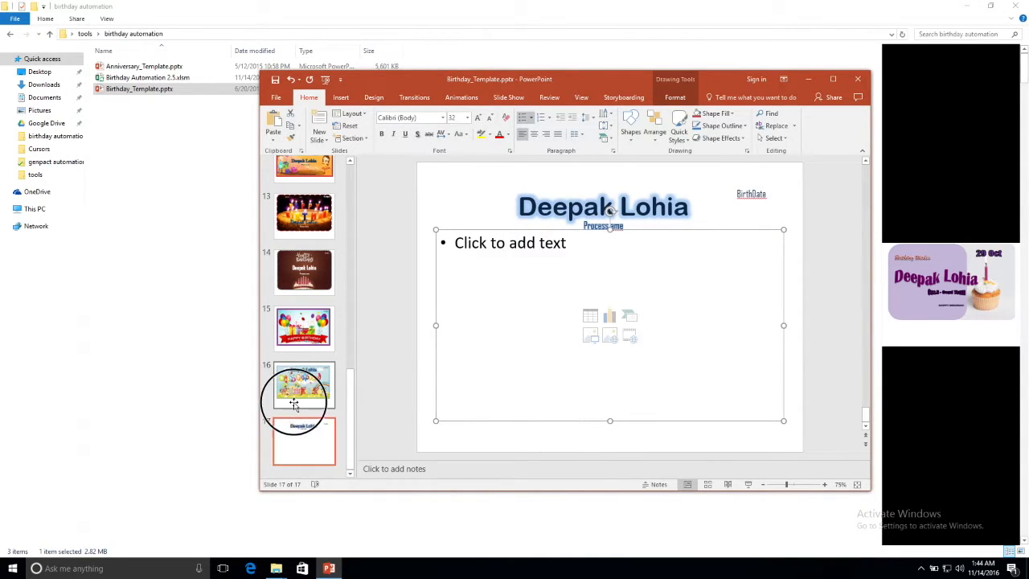
- Compare slide 17 with slide 16, then select the employee name text field
left_click(304, 386)
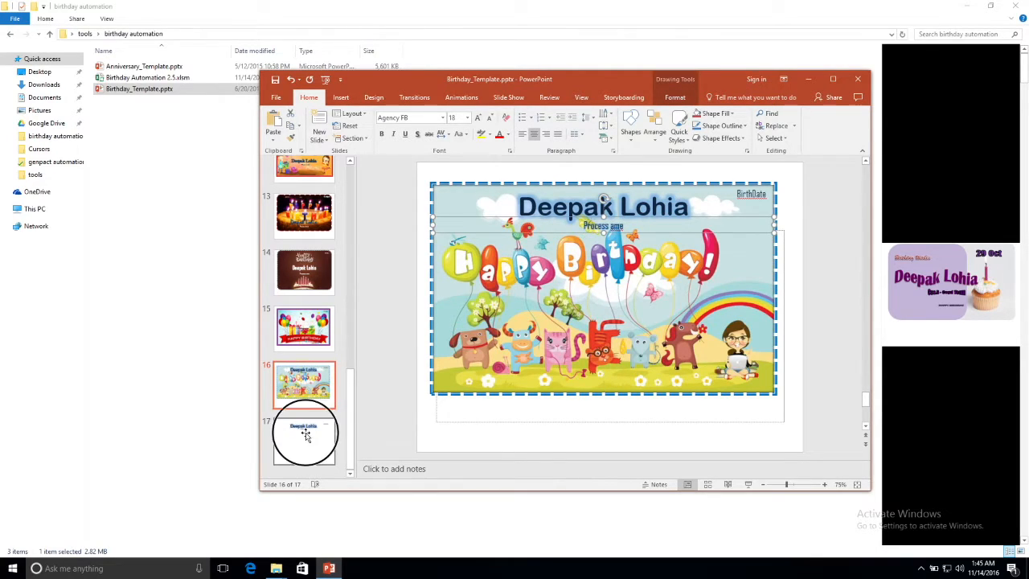
left_click(304, 434)
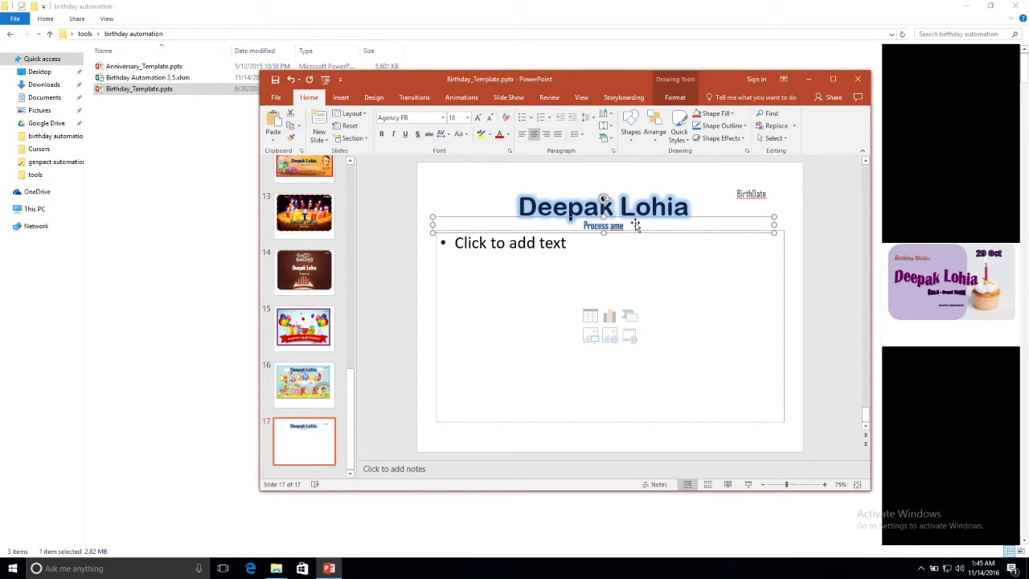
left_click(676, 98)
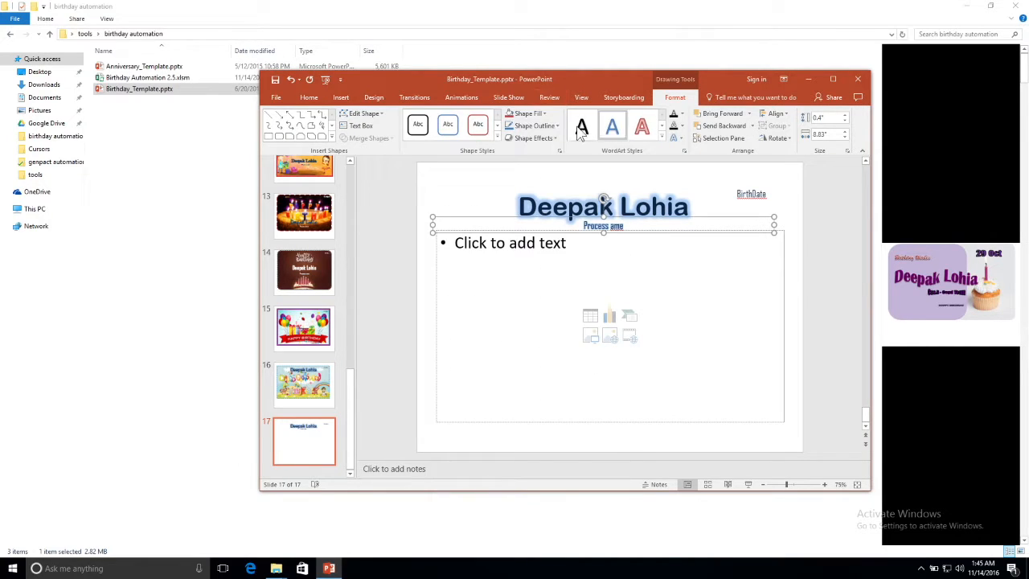
- Show the Selection Pane listing BirthDate, ProcessName, EmployeeName and Content Placeholder 2
left_click(529, 113)
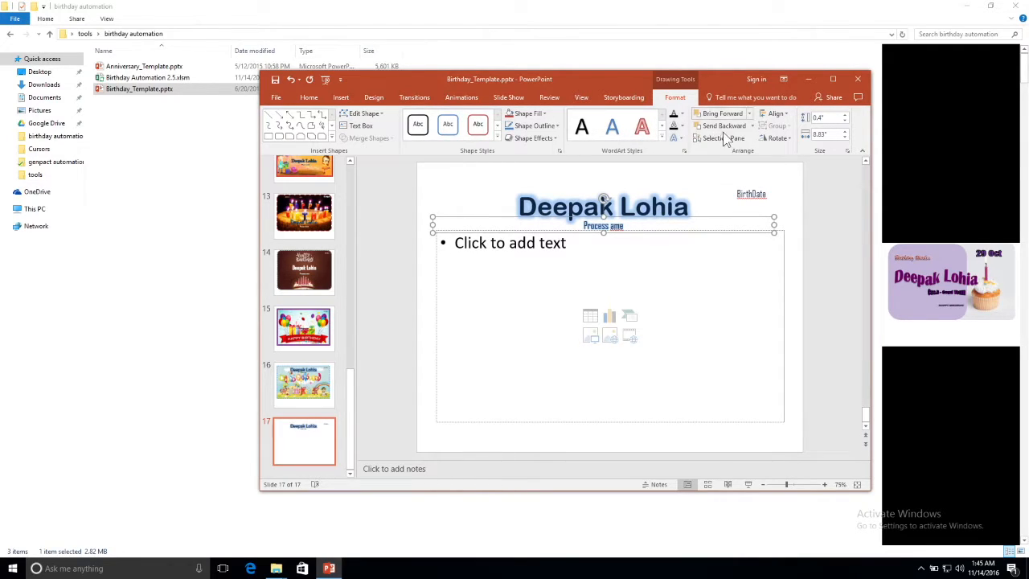
mouse_move(721, 139)
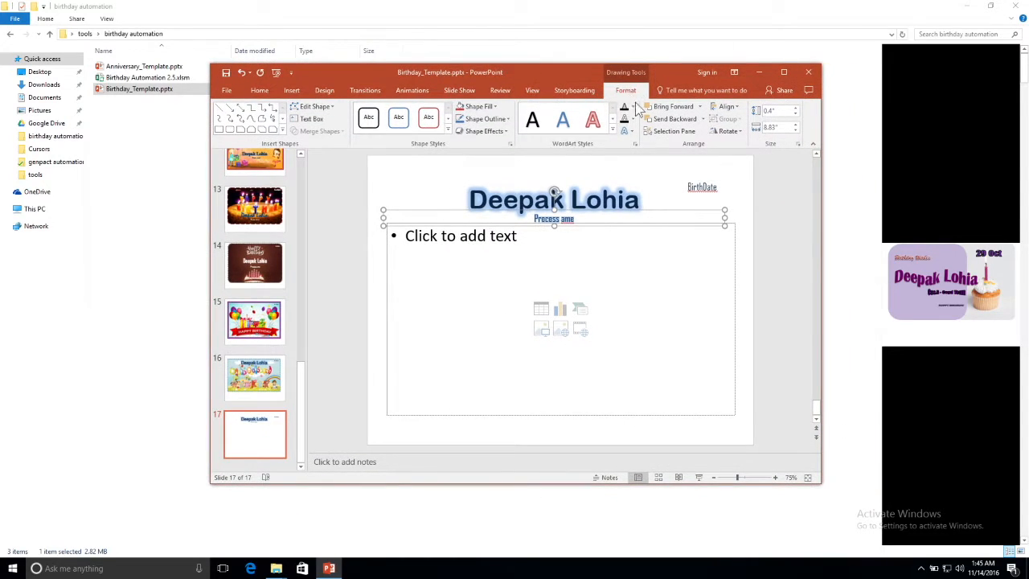
left_click(674, 130)
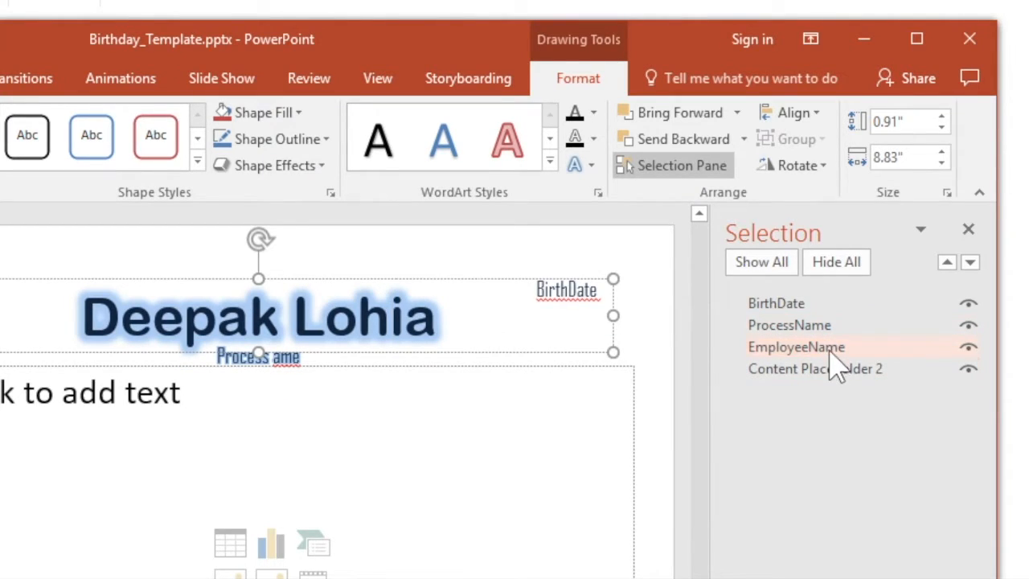
double_click(796, 348)
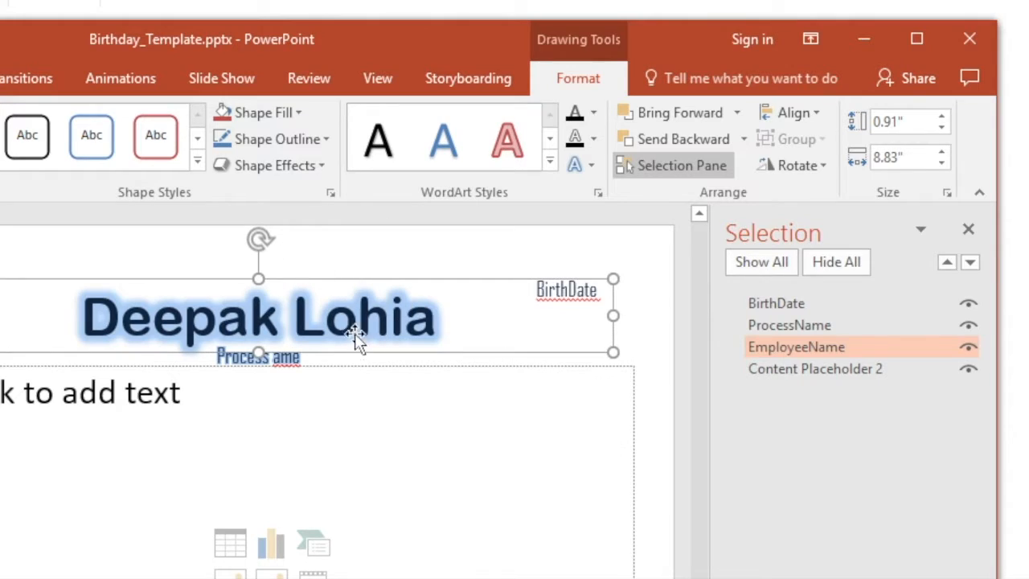
mouse_move(368, 293)
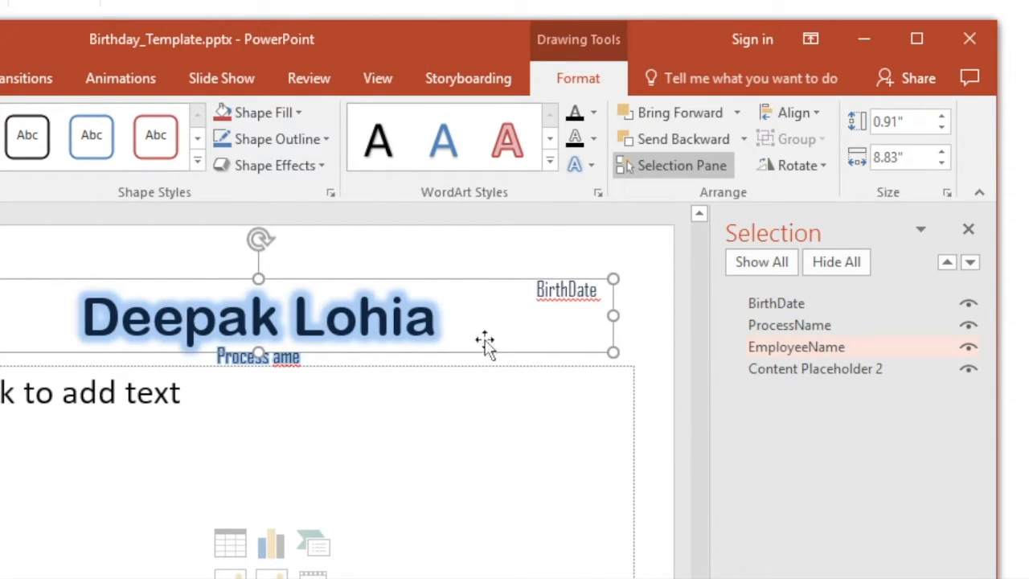
mouse_move(412, 373)
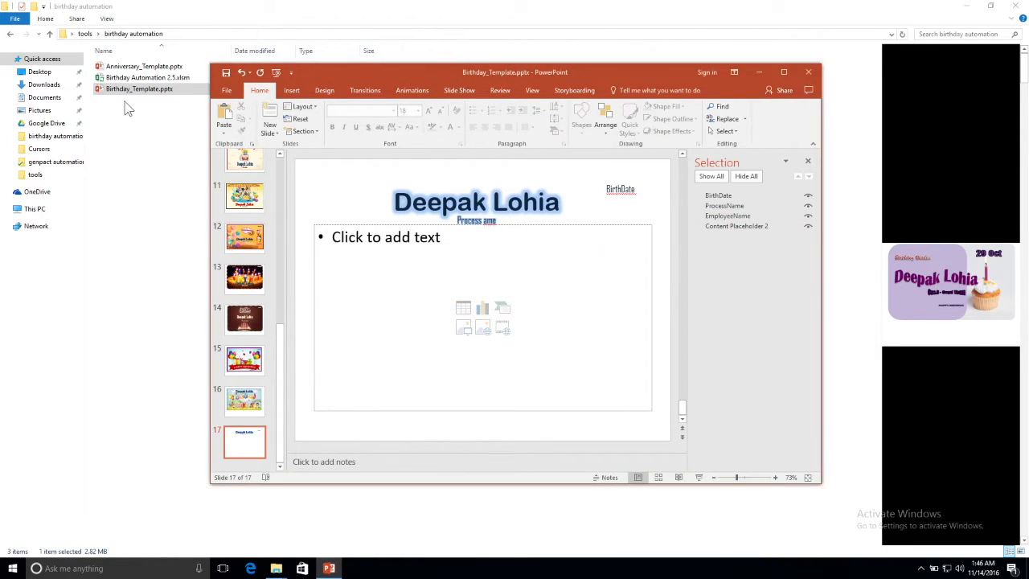
left_click(148, 77)
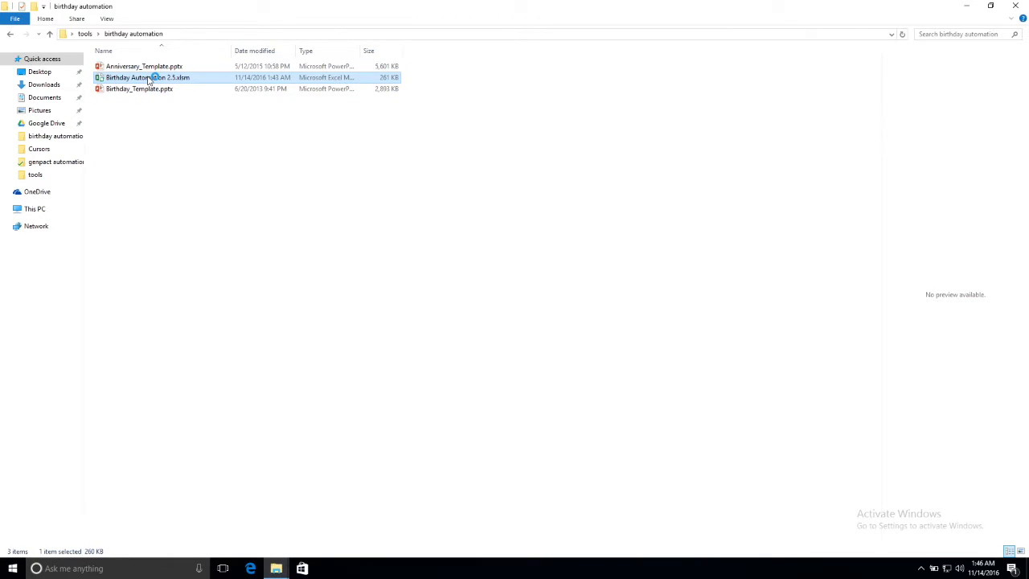
- Open Birthday Automation 2.5.xlsm and dismiss the subscription expired notice
double_click(148, 77)
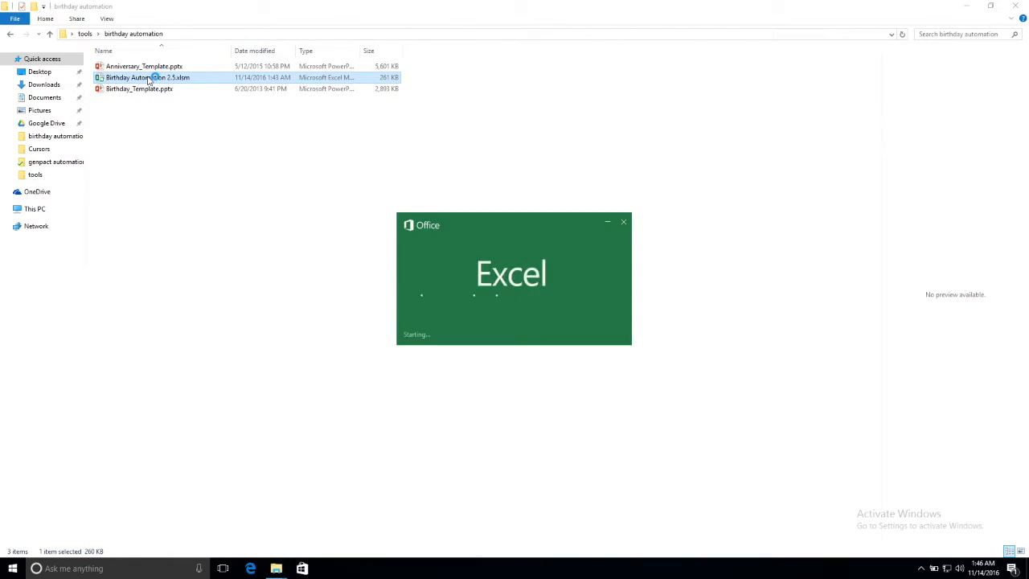
double_click(147, 77)
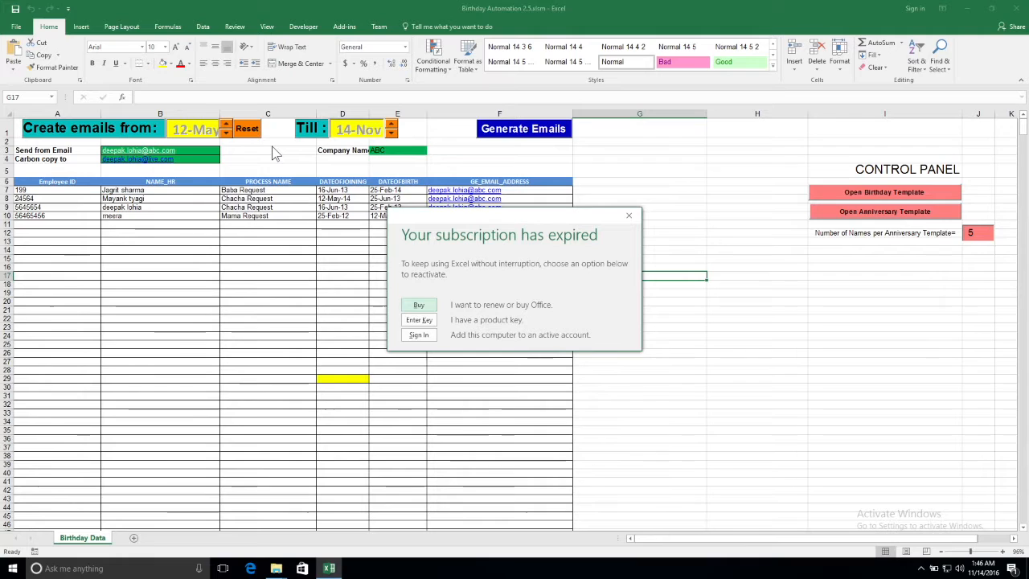
left_click(629, 216)
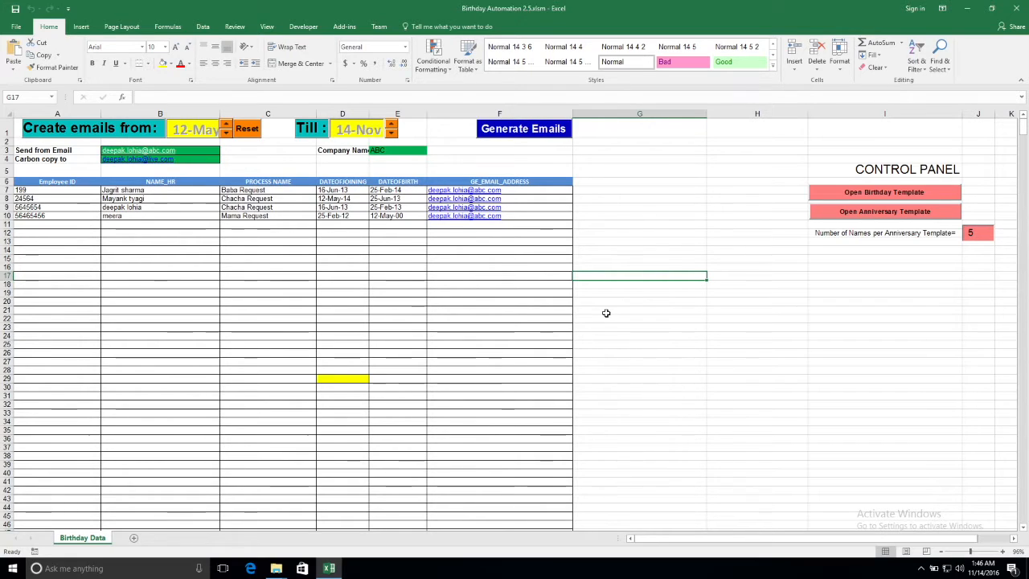
- Reset the Create emails from date, then step it from 14-Nov back to 12-Nov
left_click(248, 129)
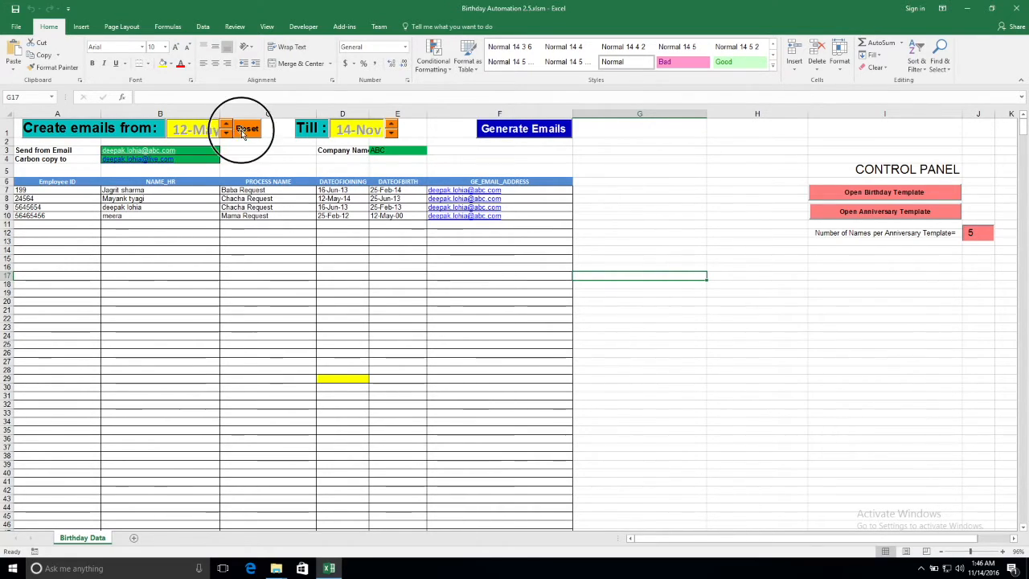
left_click(247, 129)
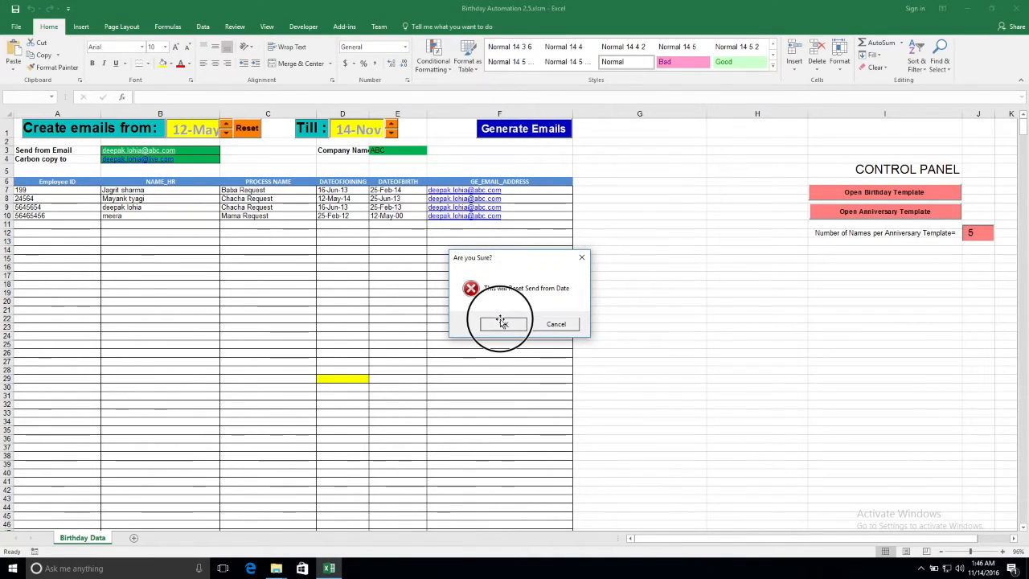
left_click(502, 323)
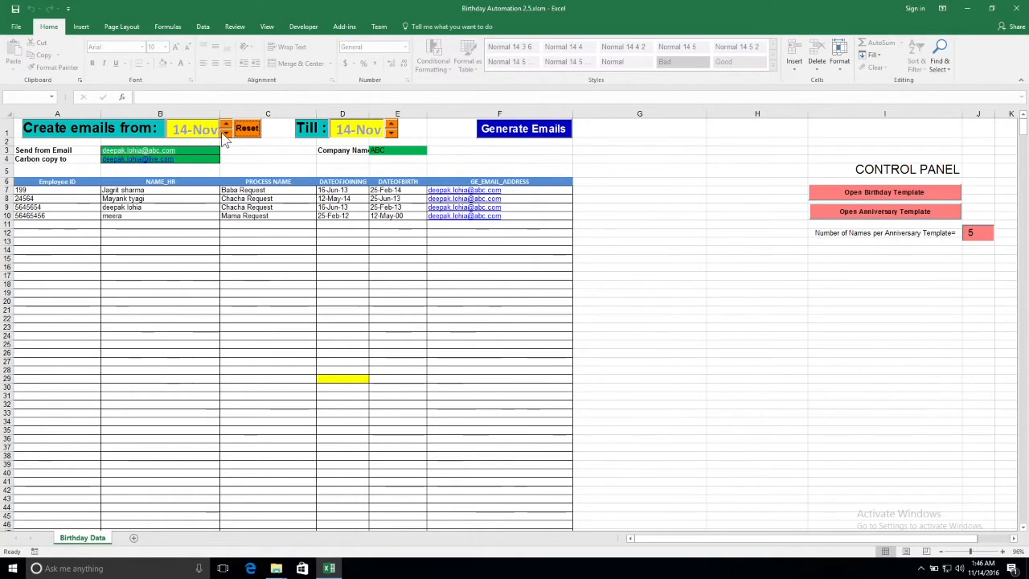
left_click(225, 132)
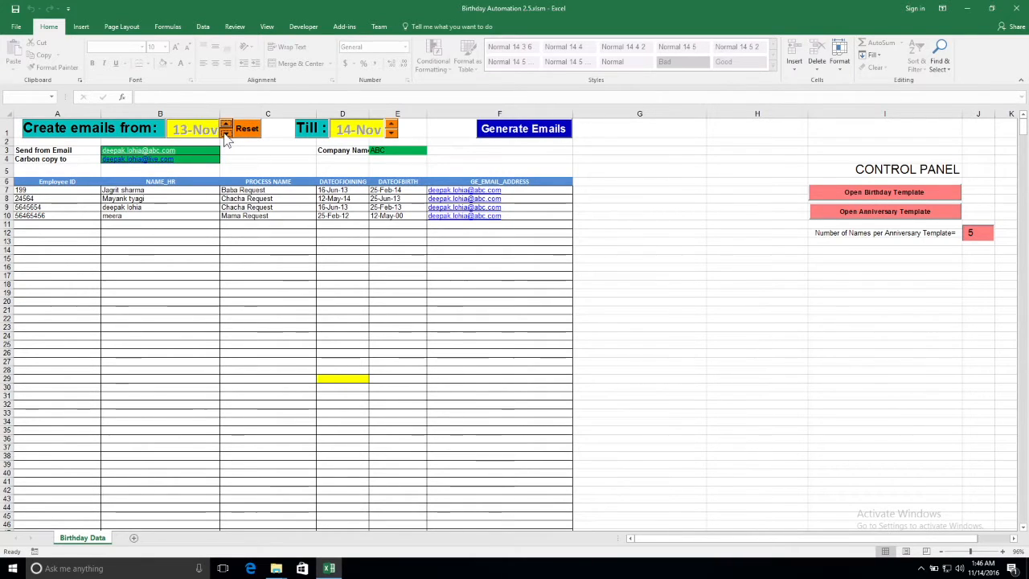
left_click(227, 134)
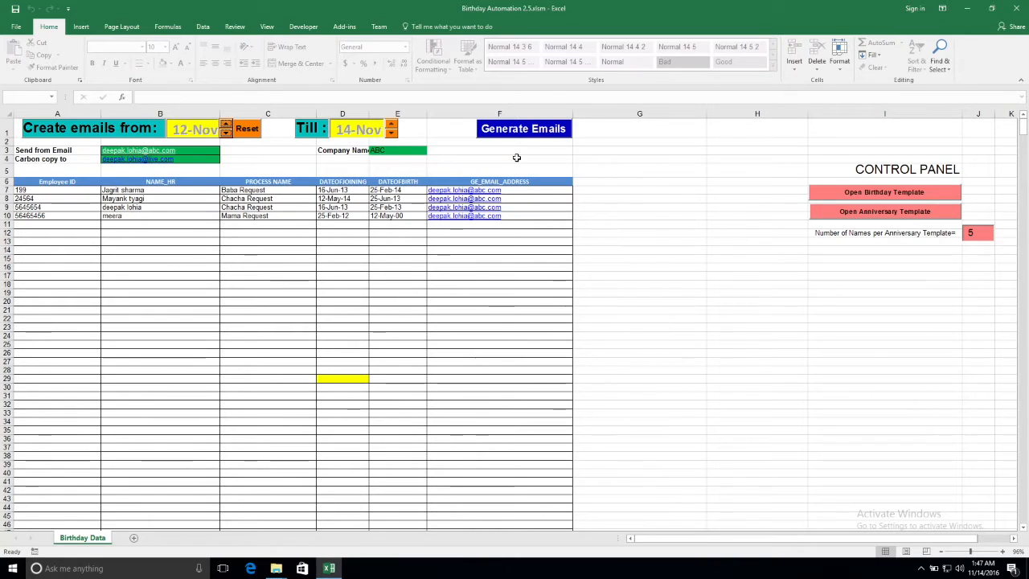
mouse_move(522, 165)
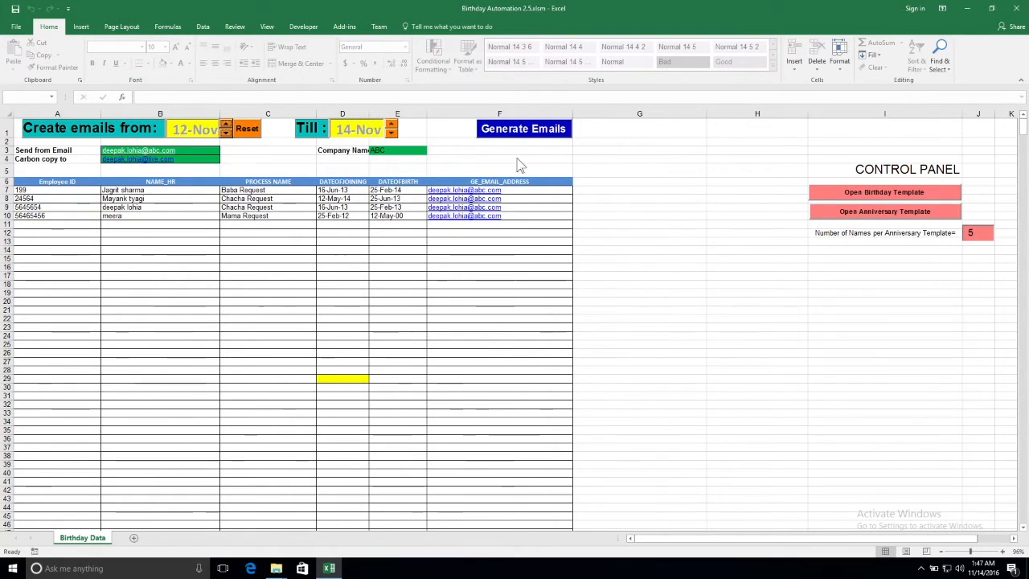
- Enter a joining date of 14-Nov-14 for the third employee
left_click(342, 190)
type("13-Nov-85")
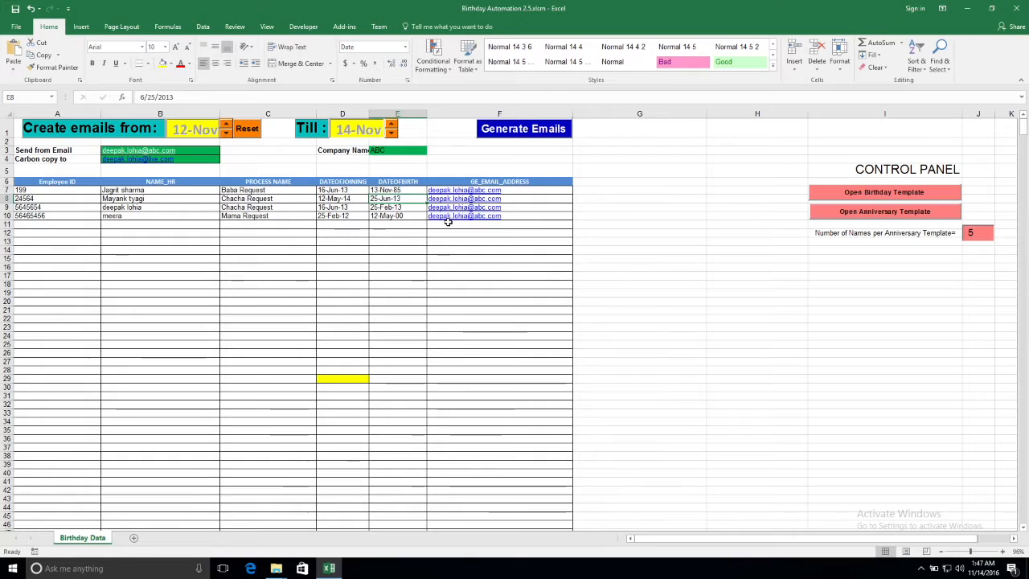
left_click(397, 190)
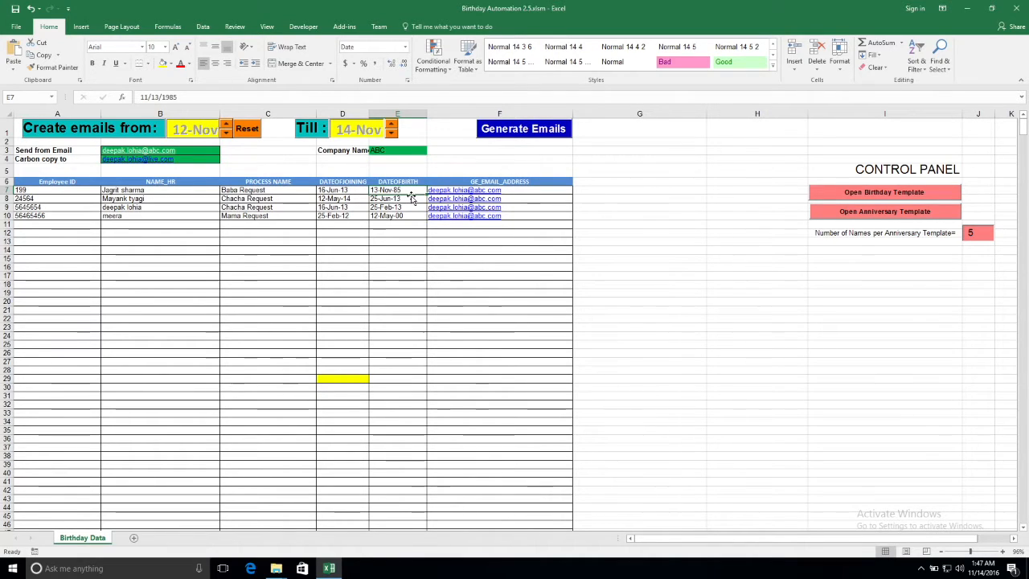
left_click(342, 200)
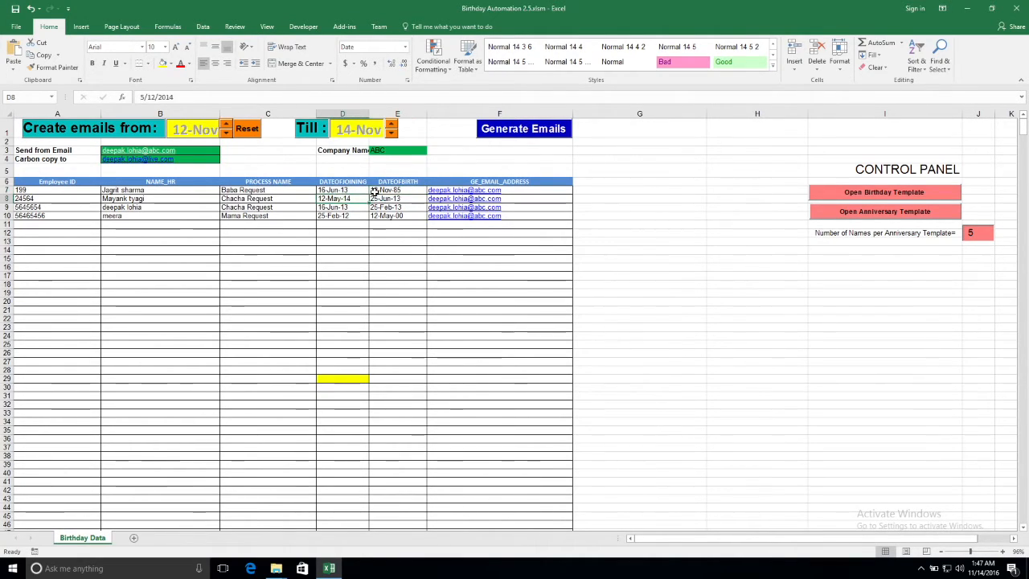
left_click(397, 190)
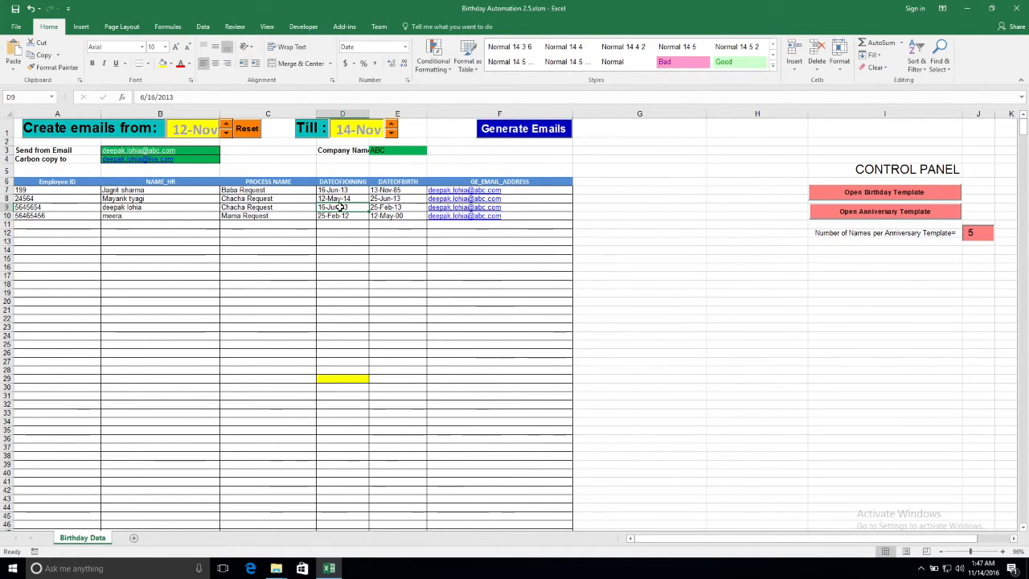
mouse_move(354, 209)
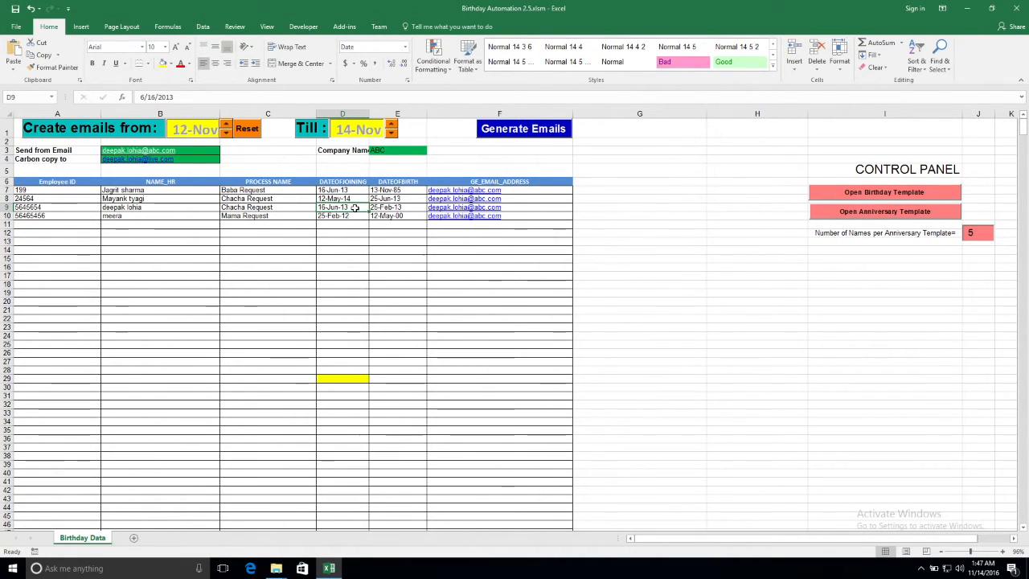
type("14-Nov-14")
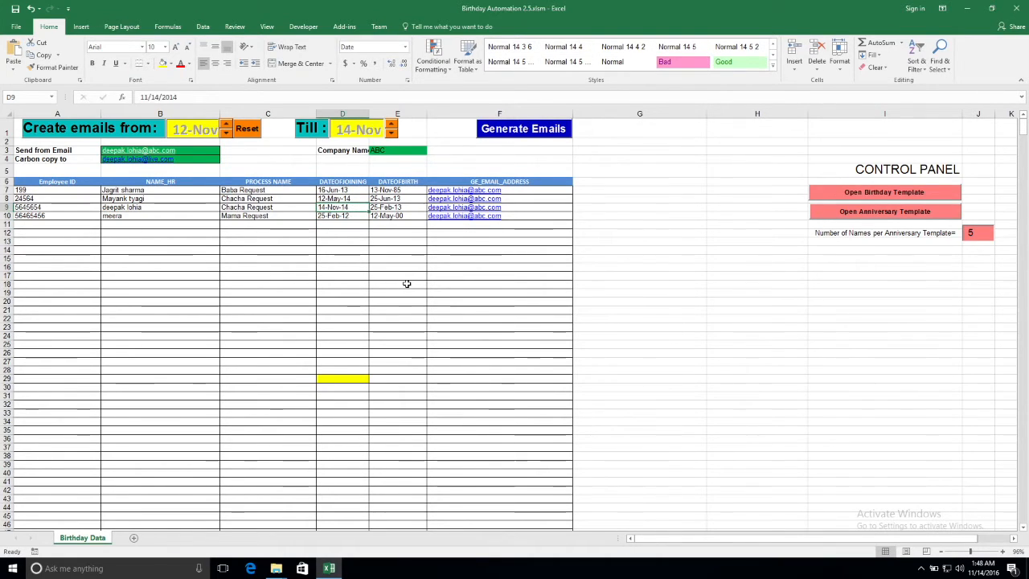
- Copy 14-Nov to the last employee's joining date and generate the congratulation emails
left_click(342, 206)
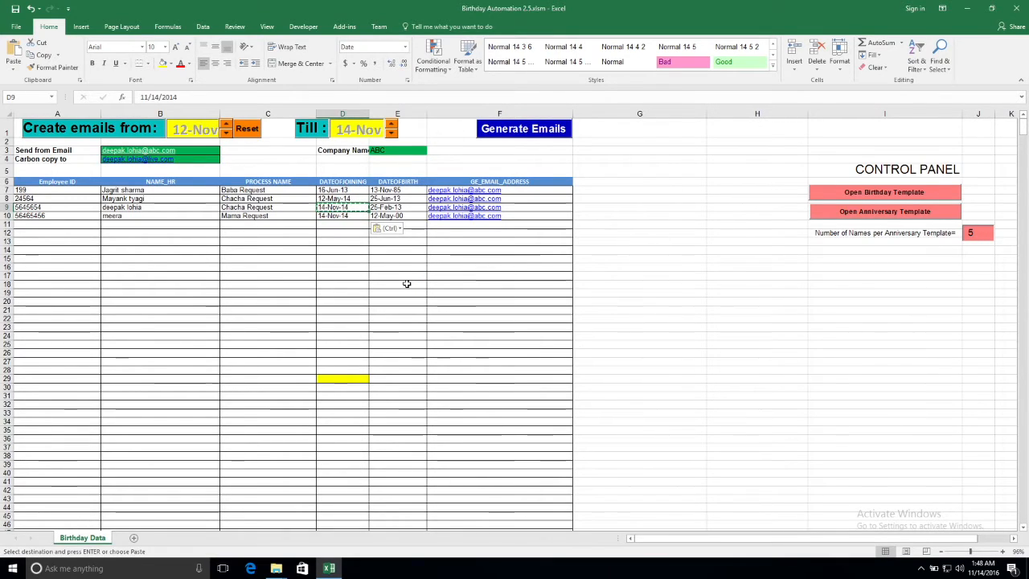
left_click(397, 283)
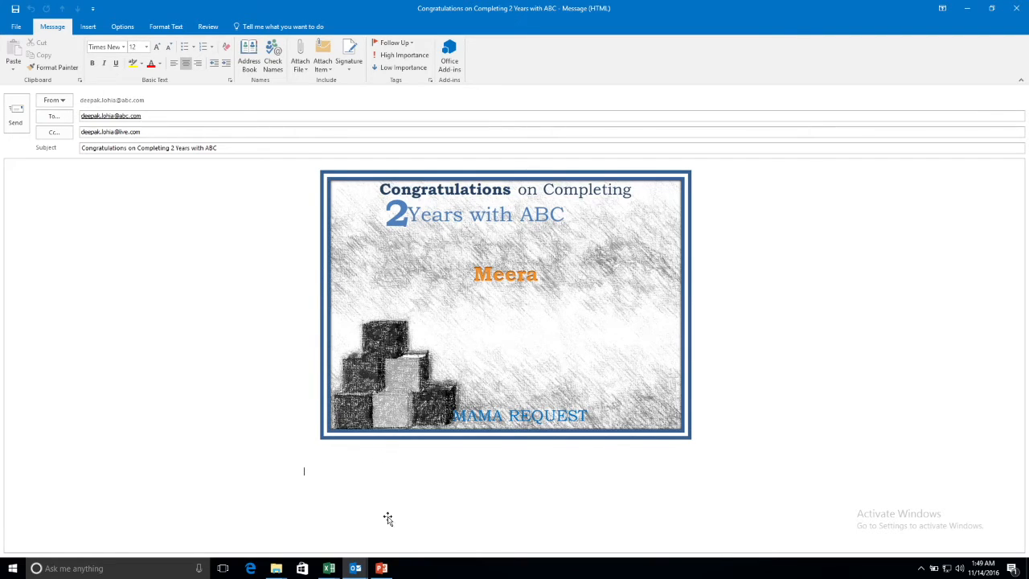
mouse_move(328, 570)
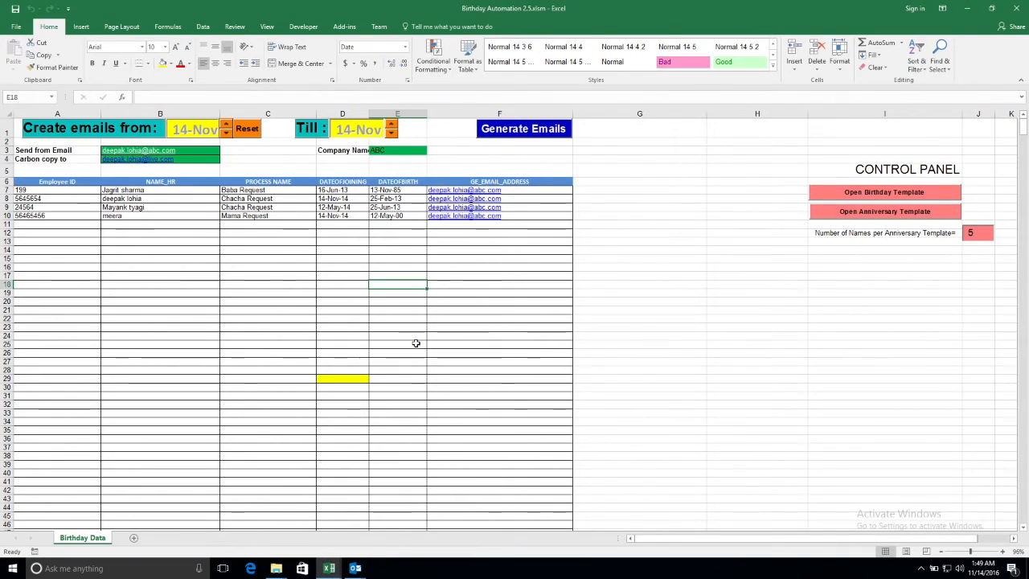
left_click(225, 125)
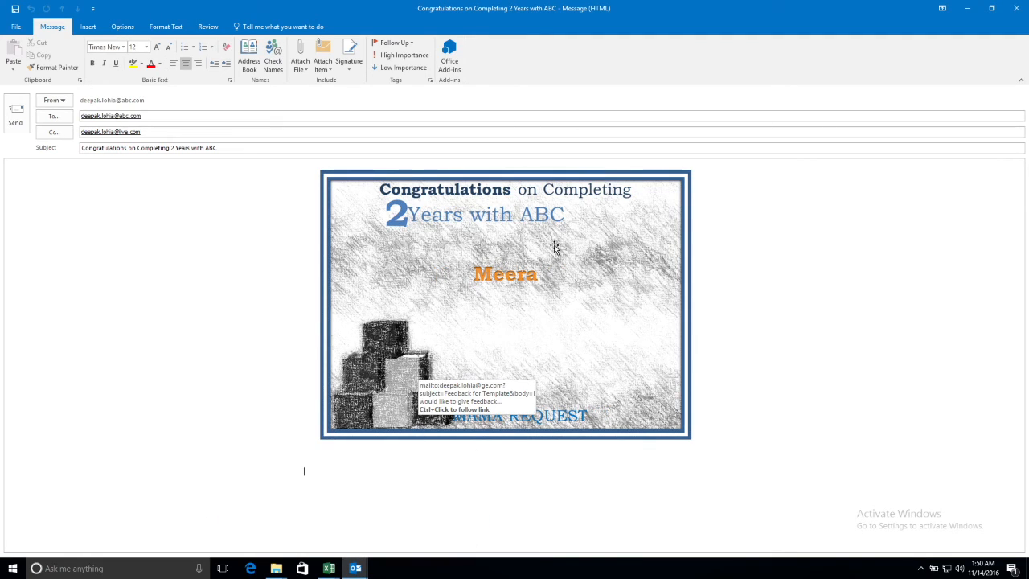
- Switch back to the automation workbook, where the start date now reads 15-Nov
left_click(329, 569)
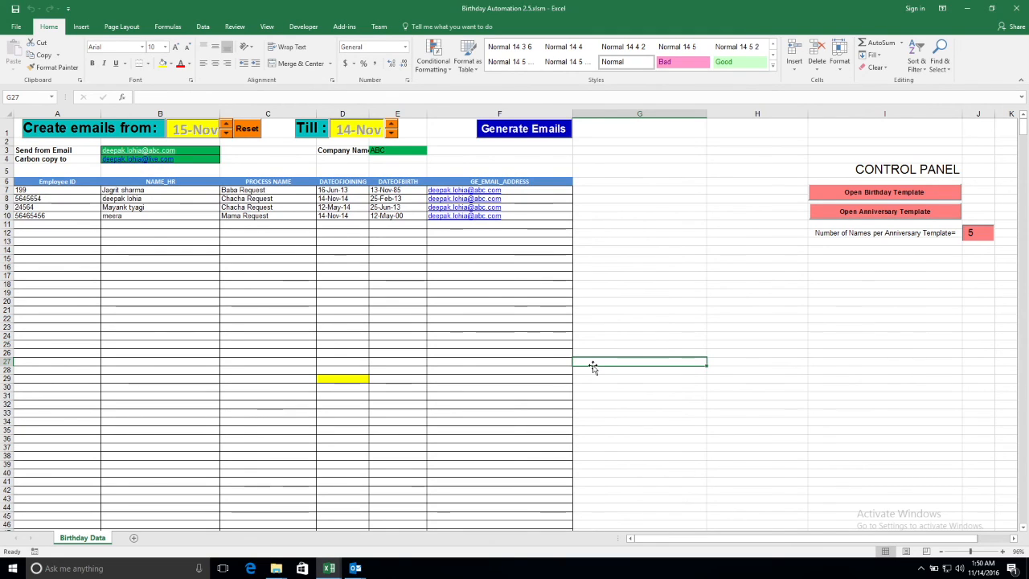
mouse_move(531, 296)
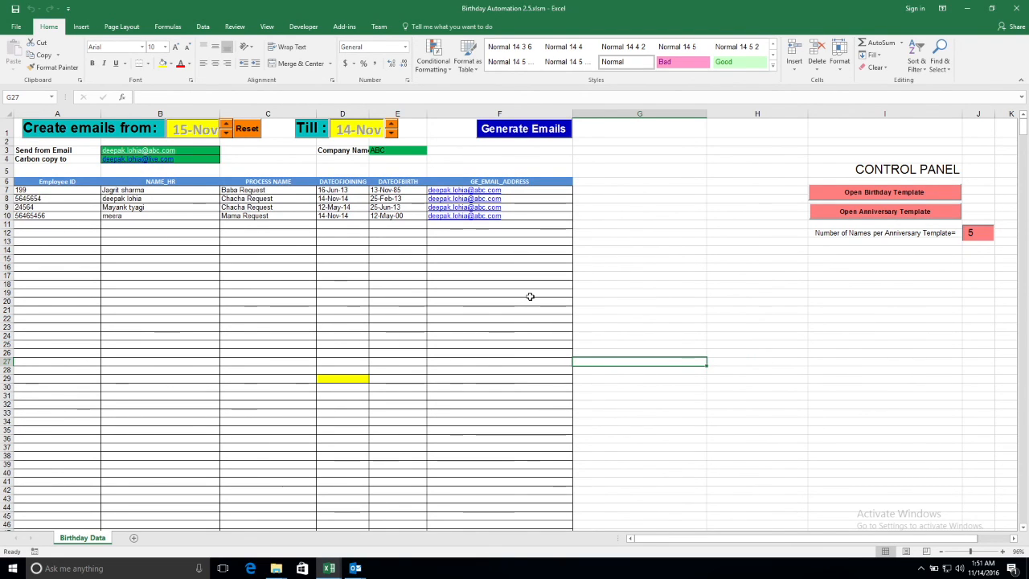